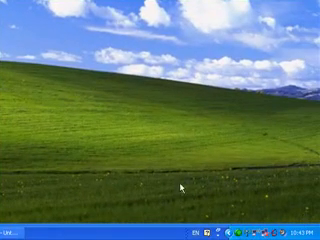
mouse_move(176, 184)
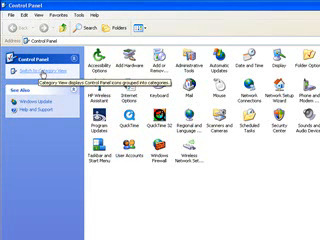
Step: Switch the Control Panel to Category View to show the 'Pick a category' list
click(48, 68)
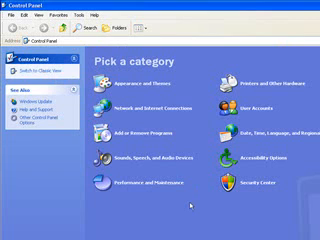
mouse_move(130, 87)
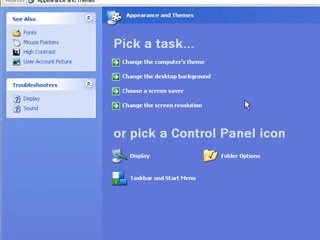
mouse_move(120, 170)
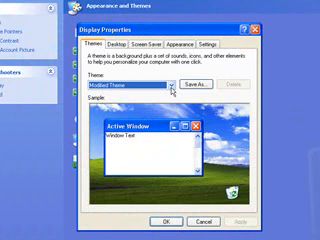
Step: Open Display Properties to browse the available desktop themes
click(178, 82)
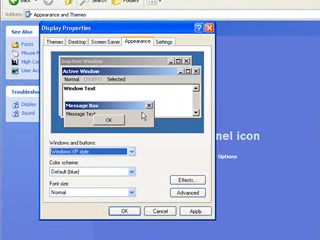
Step: Show the Appearance tab's window style, colour scheme and font size settings
click(228, 39)
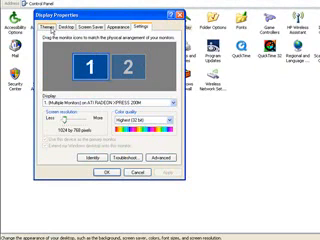
Step: Close Display Properties and open the Appearance and Themes category
click(55, 36)
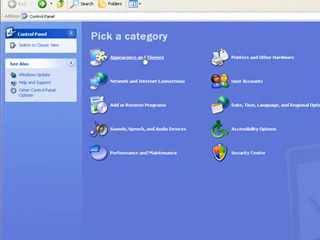
click(104, 49)
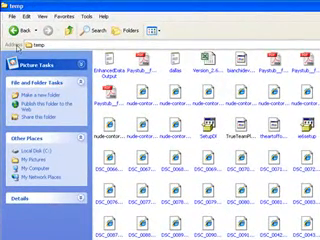
mouse_move(18, 40)
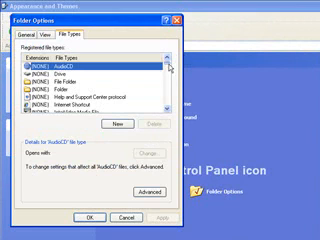
Step: Scroll the Registered file types list down to JPEG Image, JPG File and Google Earth KML
scroll(down, 3)
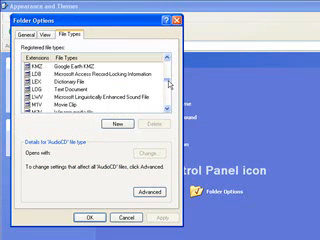
scroll(down, 3)
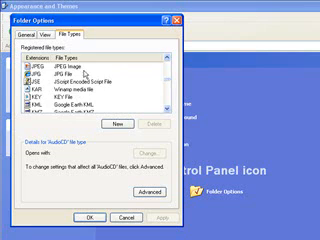